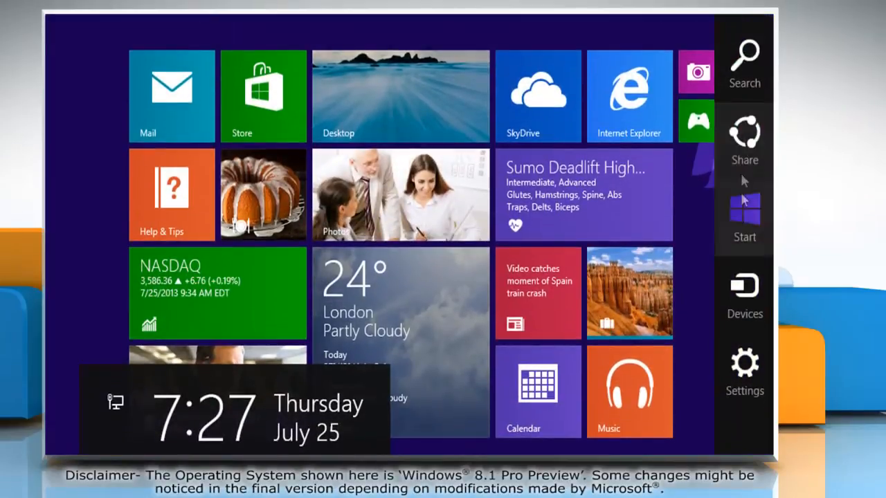
mouse_move(744, 370)
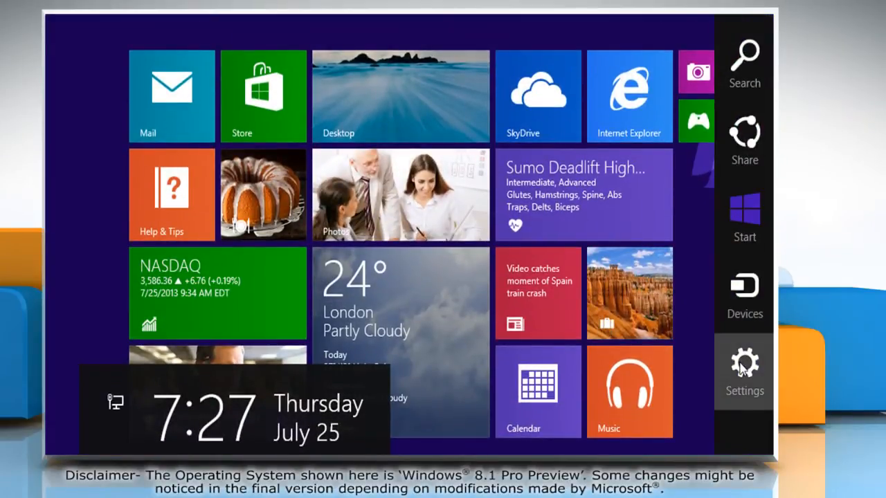
Open the Settings pane from the Charms bar over the Start screen.
left_click(744, 370)
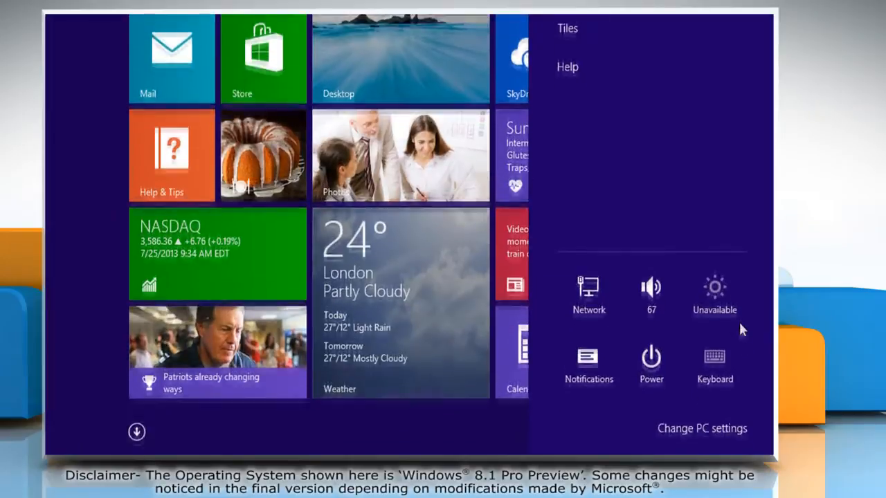
mouse_move(701, 422)
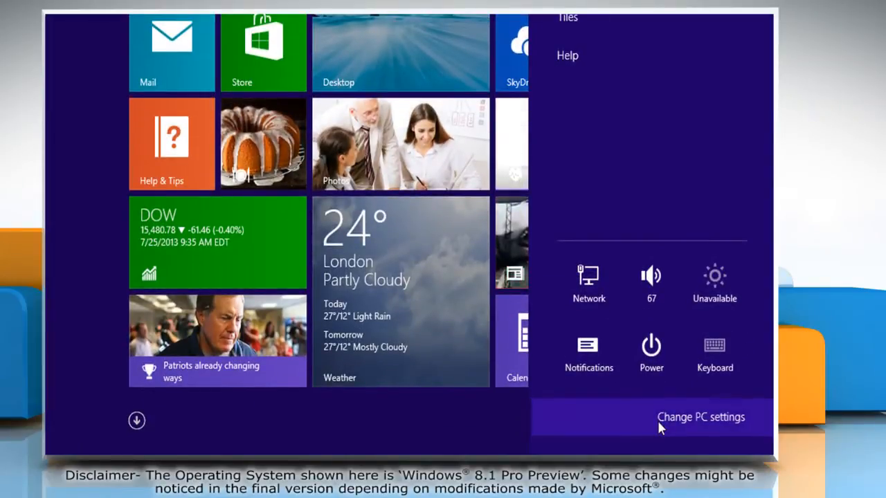
Go to PC settings, Accounts, Sign-in options.
left_click(700, 417)
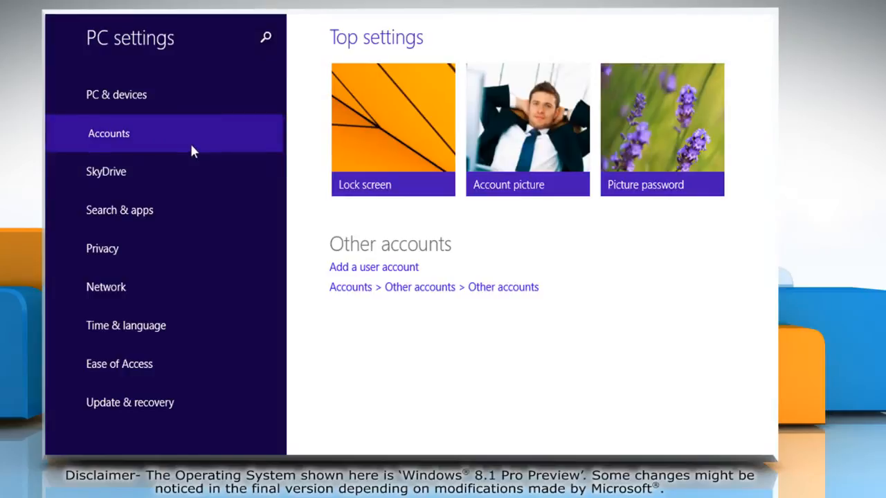
left_click(109, 133)
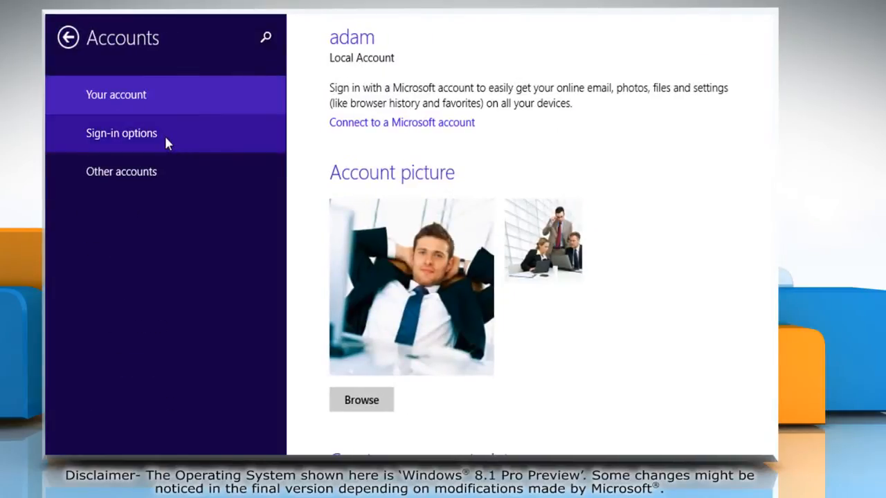
left_click(121, 133)
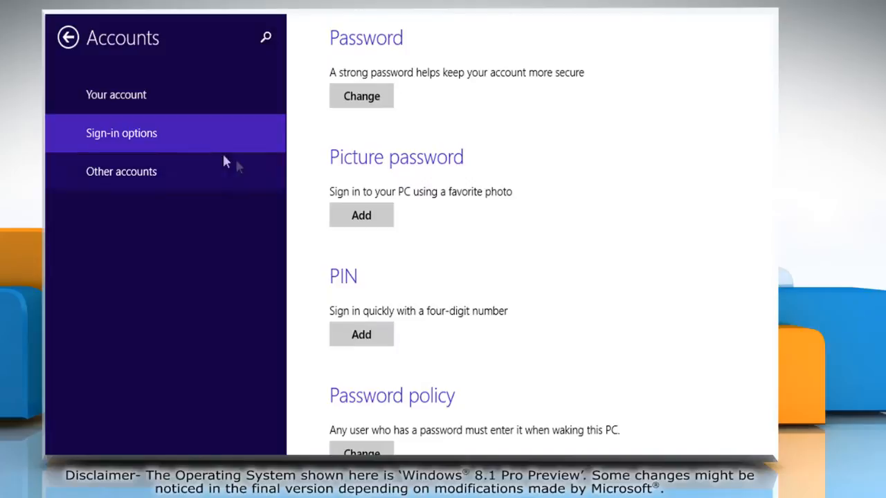
mouse_move(378, 220)
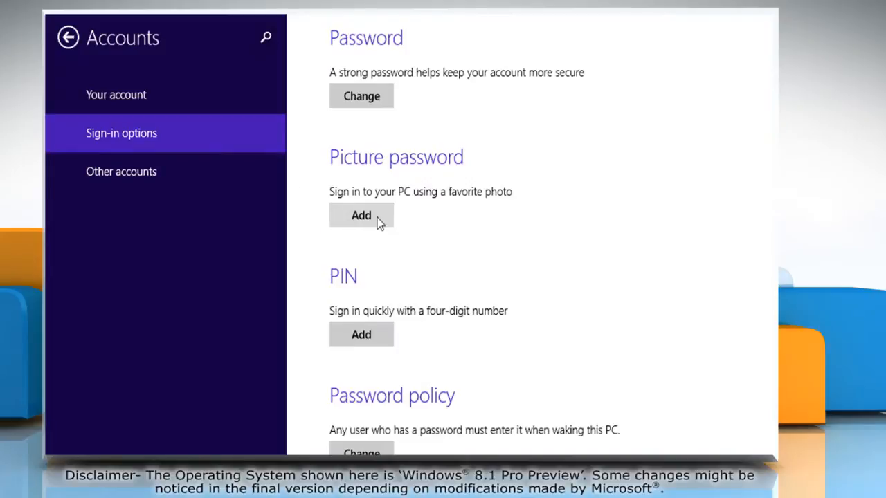
Add a picture password and confirm the account password to reach the welcome screen.
left_click(361, 215)
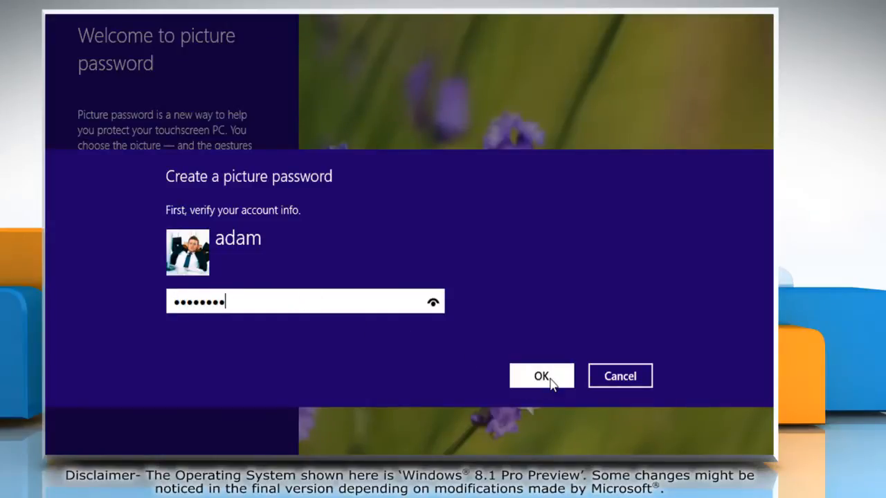
left_click(541, 376)
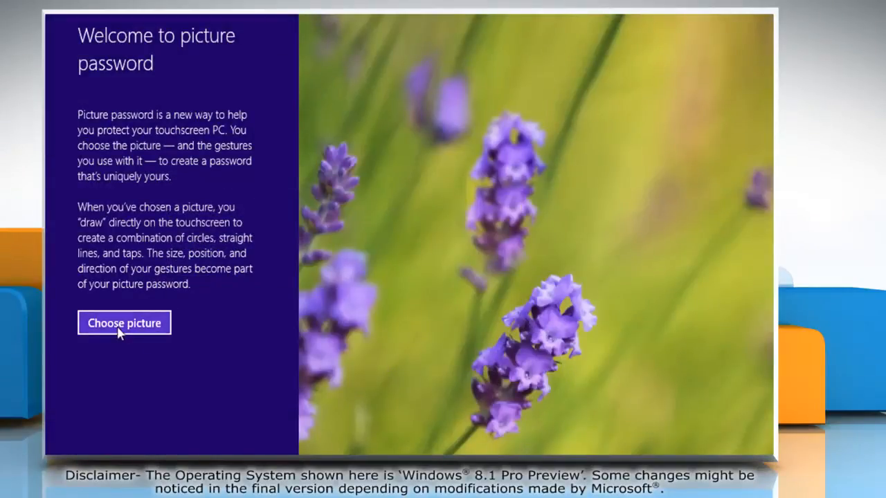
Pick the photo of the smiling man at a laptop and accept it.
left_click(124, 322)
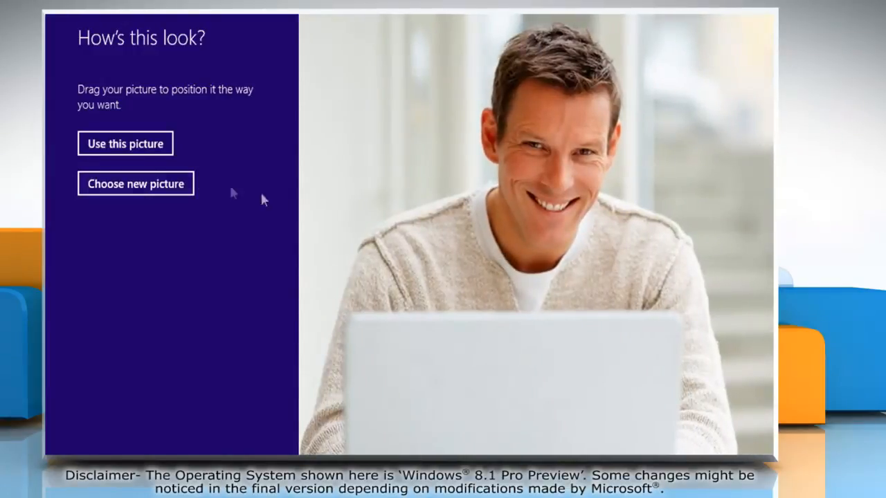
left_click(124, 144)
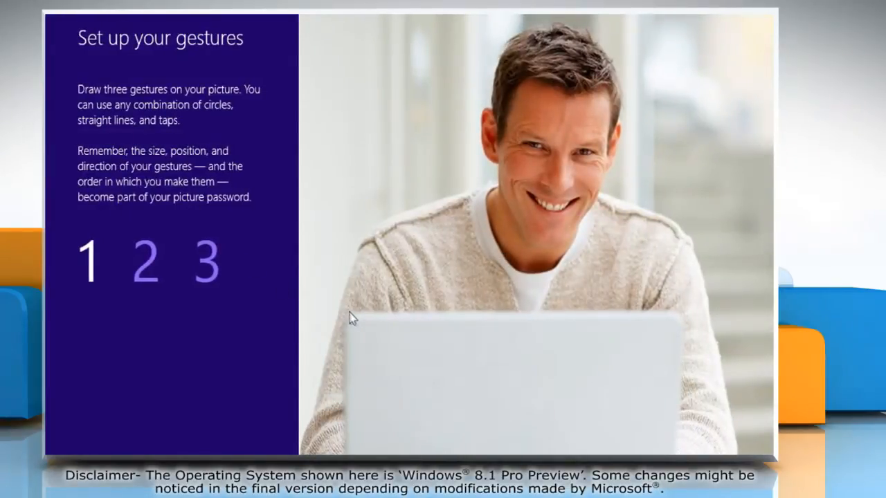
mouse_move(678, 324)
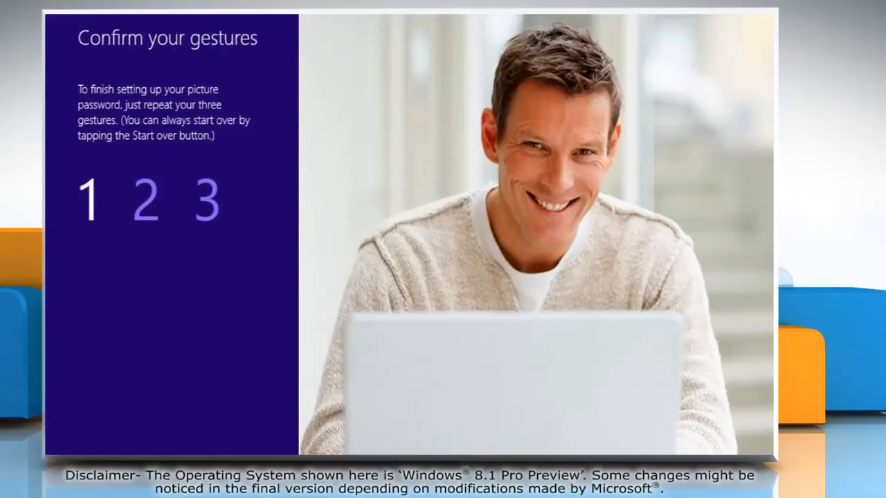
mouse_move(355, 324)
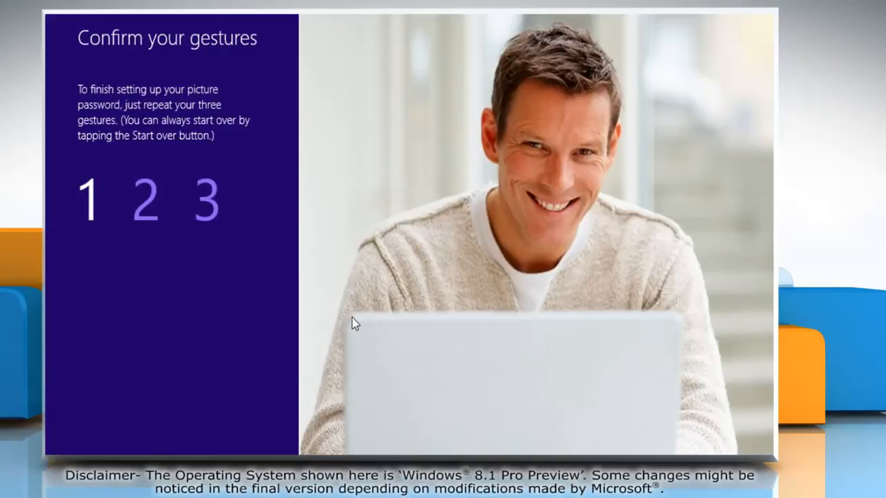
mouse_move(676, 323)
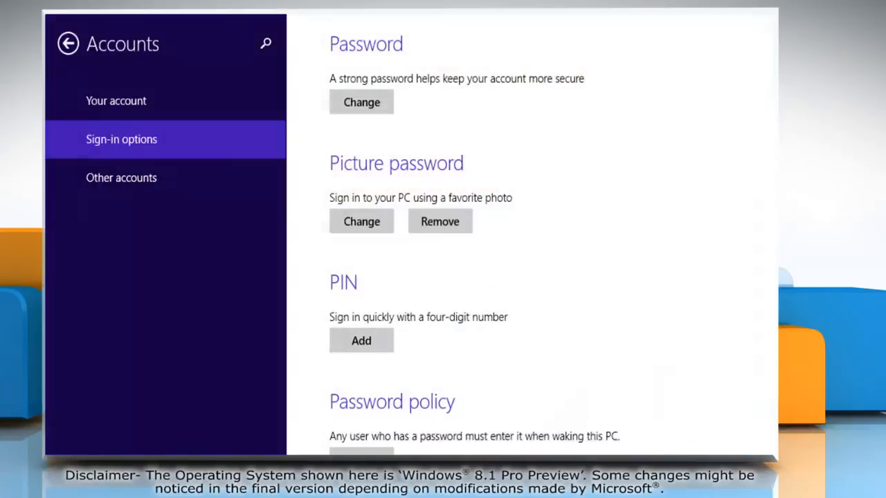
mouse_move(685, 327)
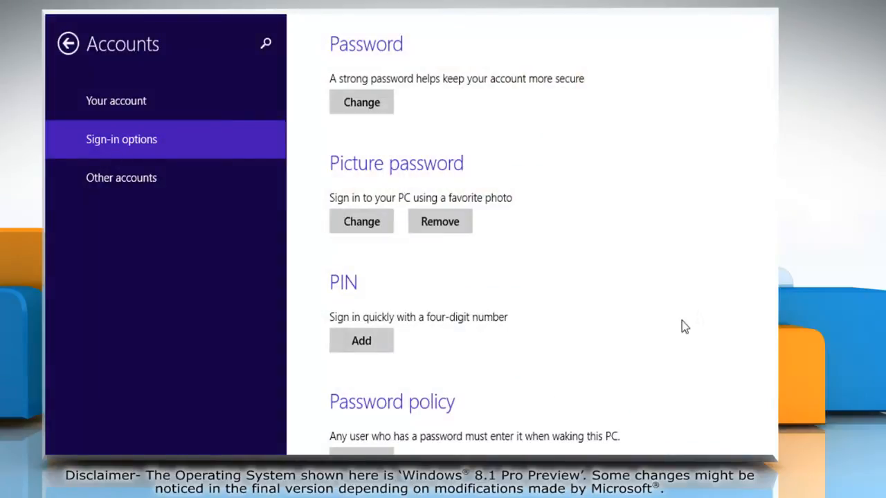